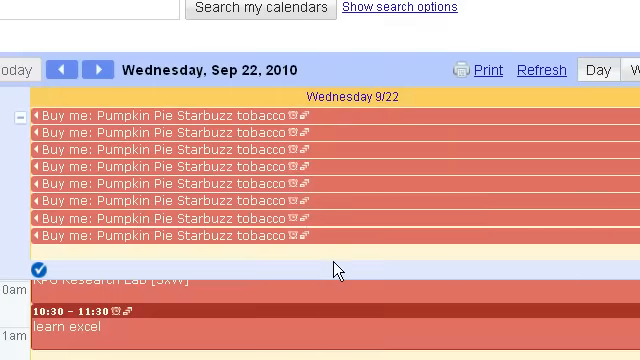
- Scroll the Day view to reach the 3am slot on Wednesday, September 22
scroll("down", 3)
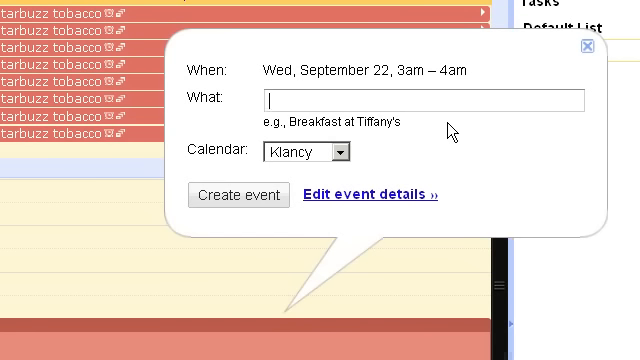
- Name the new 3am–4am event 'Product Demonstration' in the What field
type("Proj")
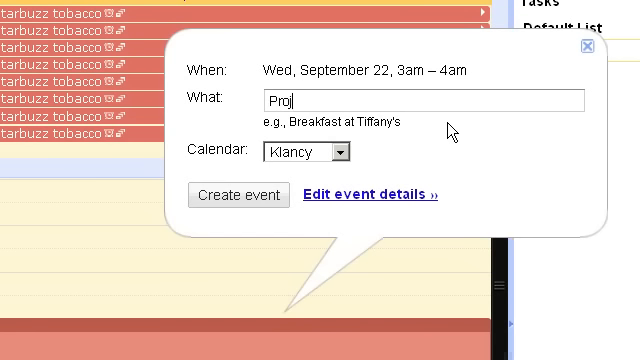
type("Produ")
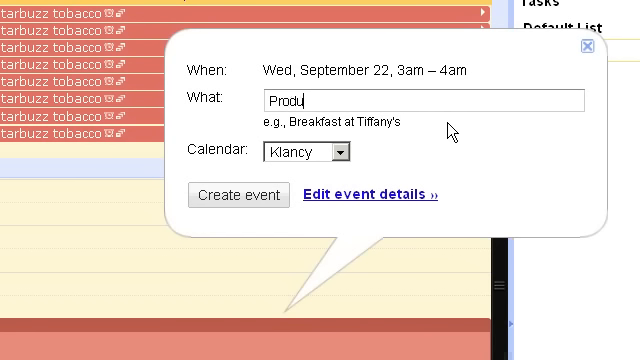
key("BackSpace")
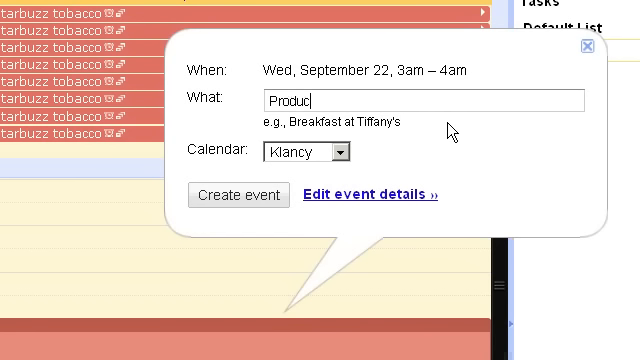
type("demonst")
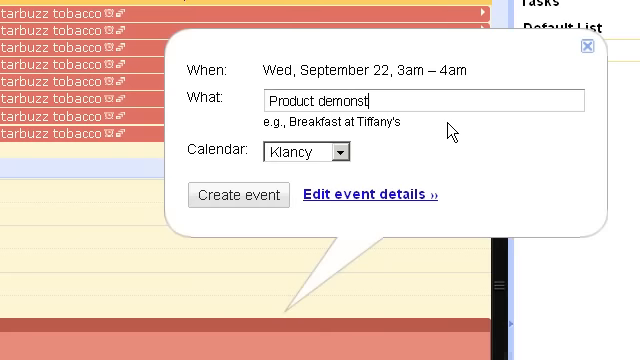
type("Demonstration")
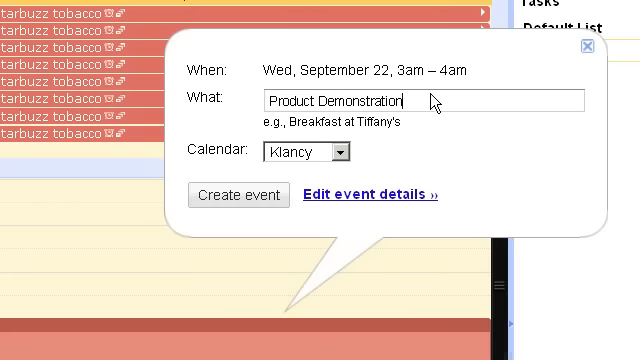
mouse_move(370, 205)
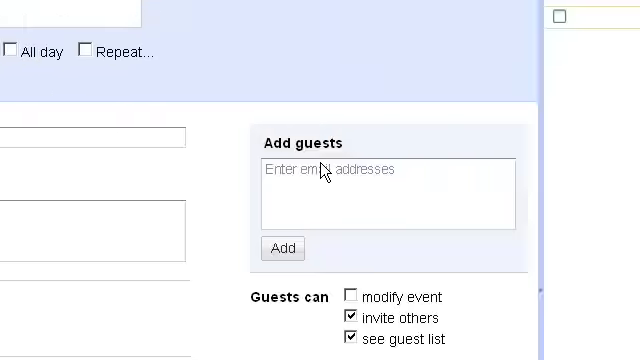
- Make the first reminder an Email reminder 60 minutes before the event
scroll("down", 3)
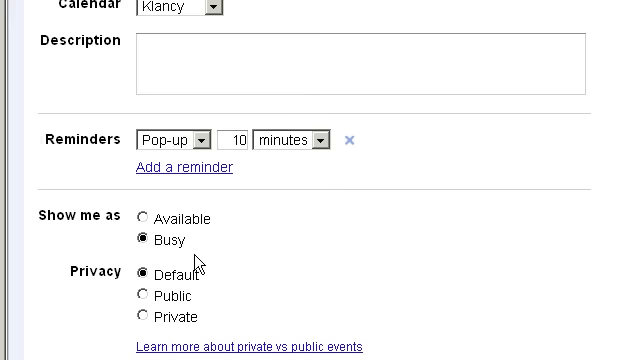
scroll("down", 3)
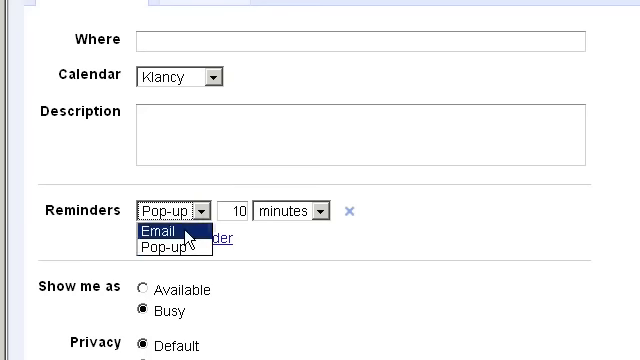
mouse_move(185, 256)
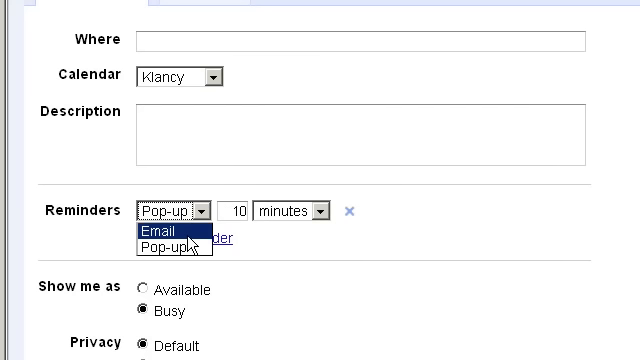
mouse_move(180, 243)
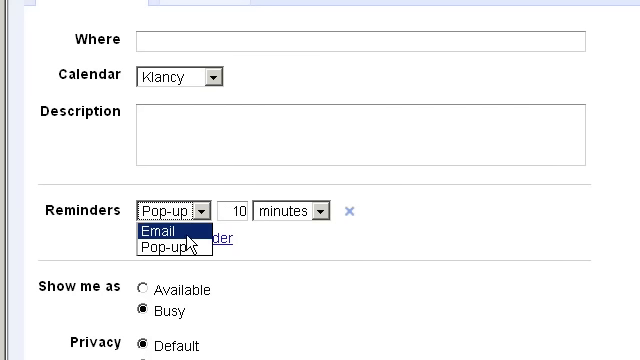
left_click(160, 237)
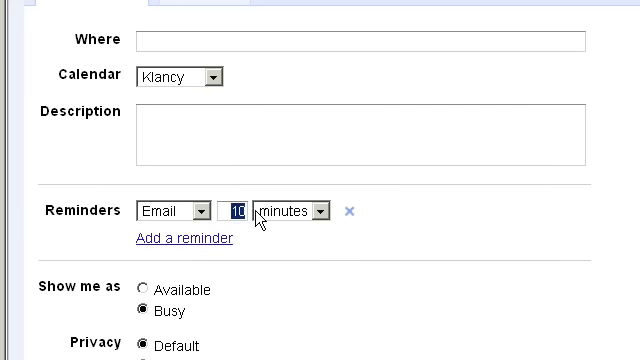
type("60")
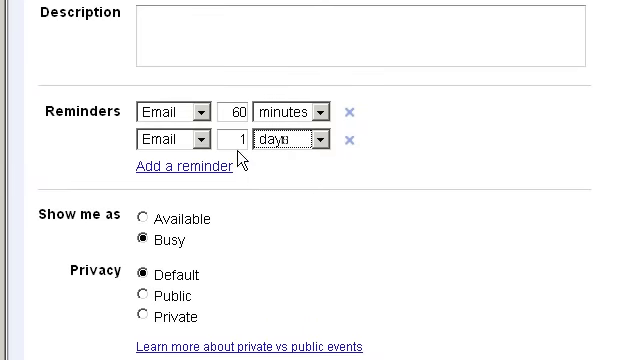
- Add another reminder set to Pop-up 15 minutes before
left_click(168, 167)
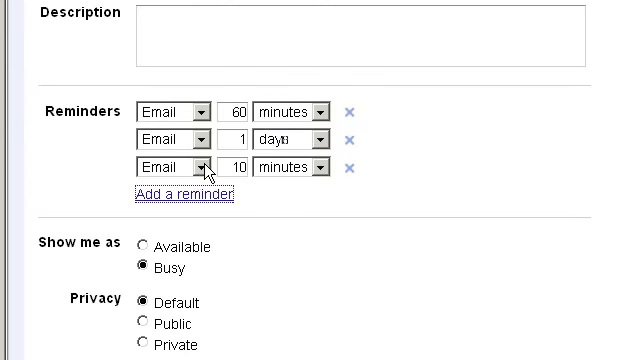
left_click(172, 168)
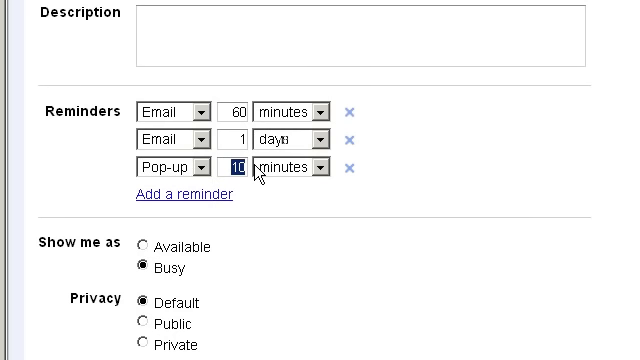
type("15")
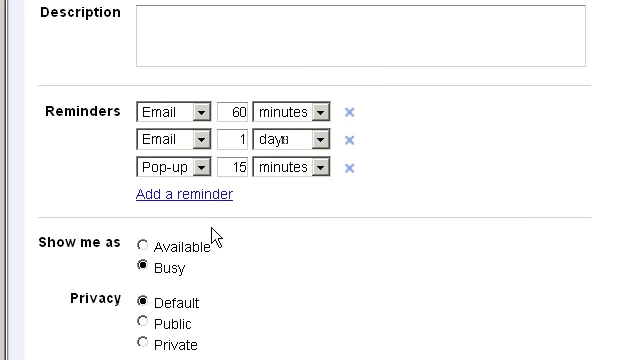
mouse_move(385, 178)
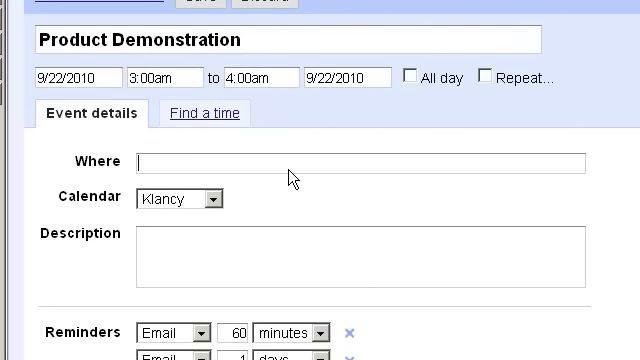
- Set Where to 'Meeting room A1' and describe it as 'This is the most boring thing in my li...'
type("Meeting room A1")
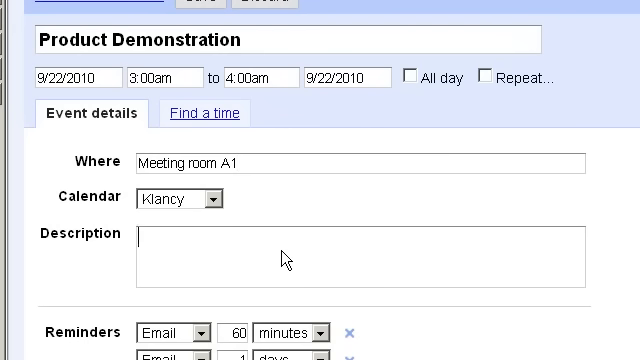
type("T")
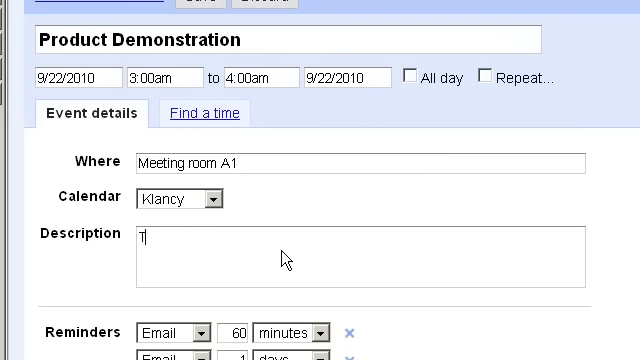
type("his is the most b")
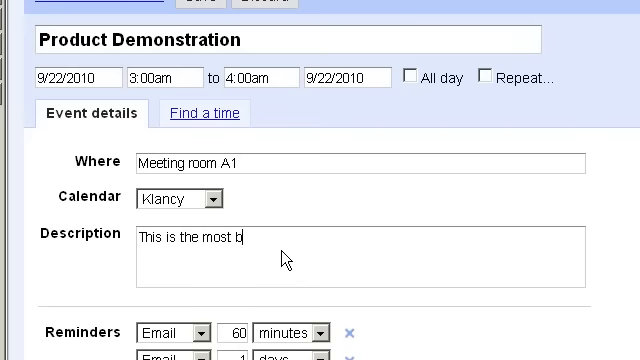
type("oring thing in my li")
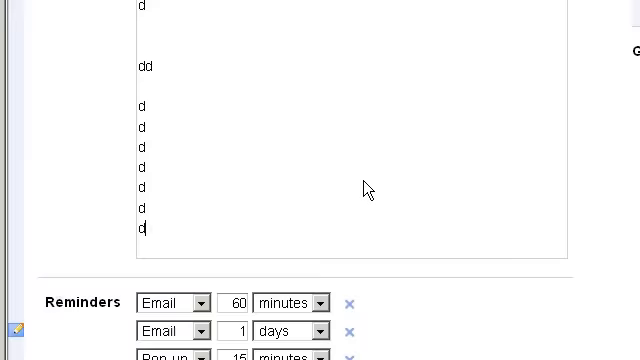
scroll("down", 3)
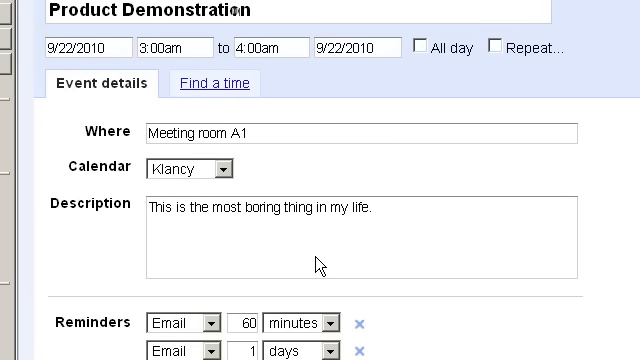
left_click(150, 248)
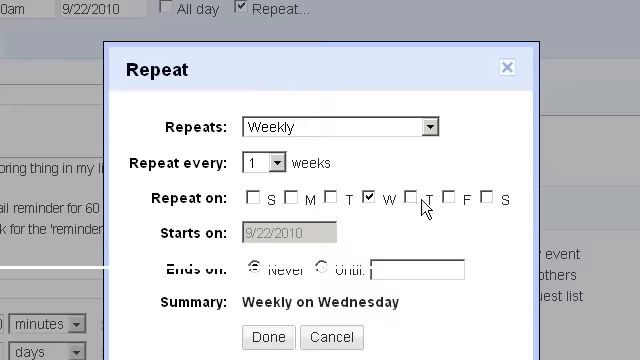
- Repeat weekly on Saturday as well, ending on 10/27/2012, and confirm with Done
left_click(491, 199)
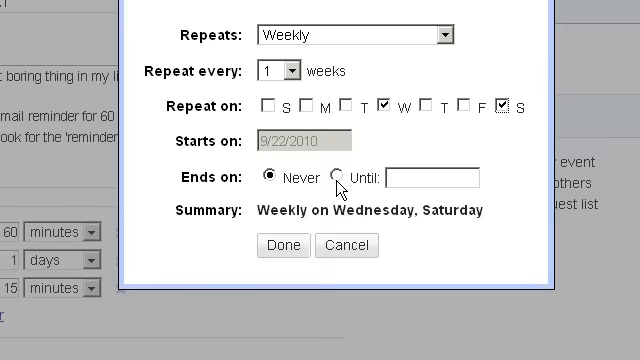
left_click(324, 177)
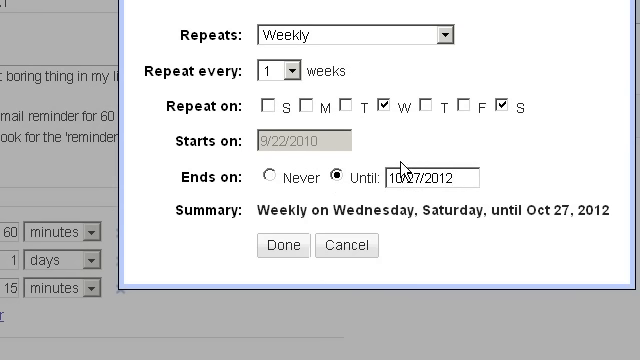
left_click(254, 245)
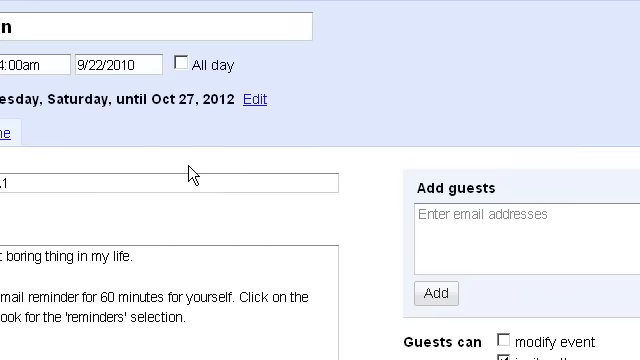
mouse_move(385, 233)
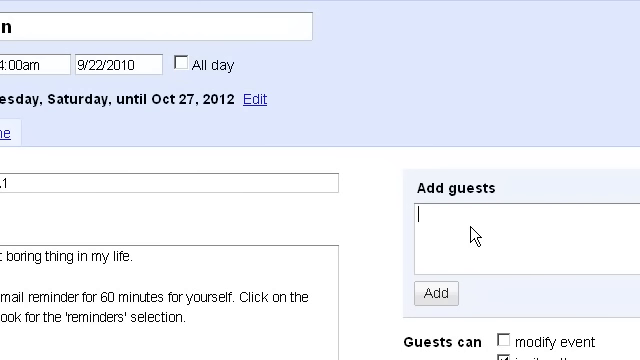
scroll("down", 3)
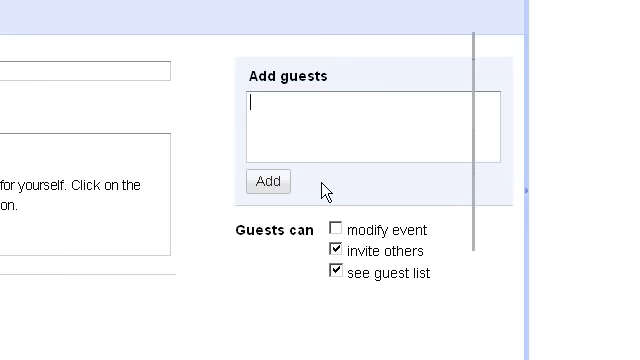
mouse_move(338, 234)
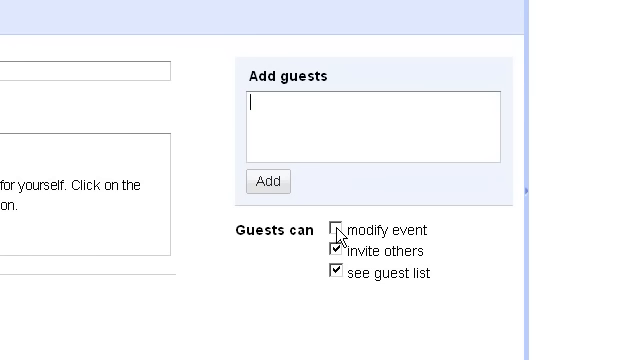
left_click(338, 227)
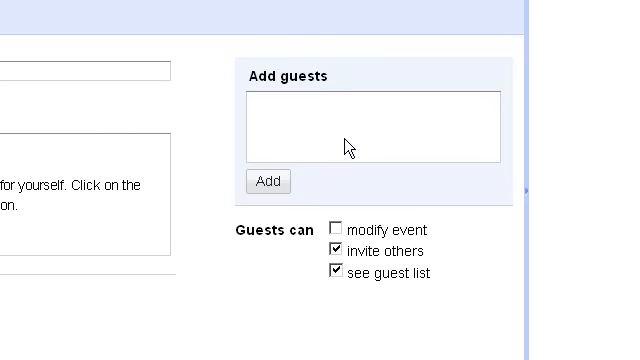
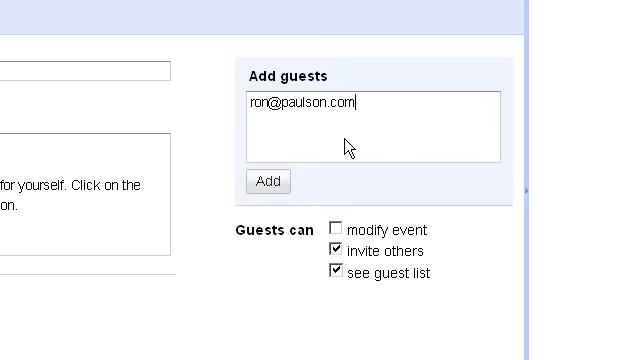
type("mack")
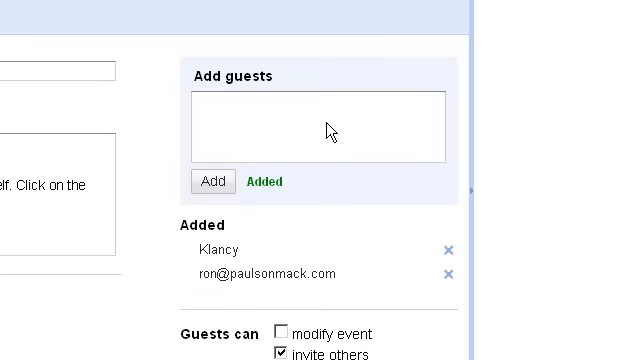
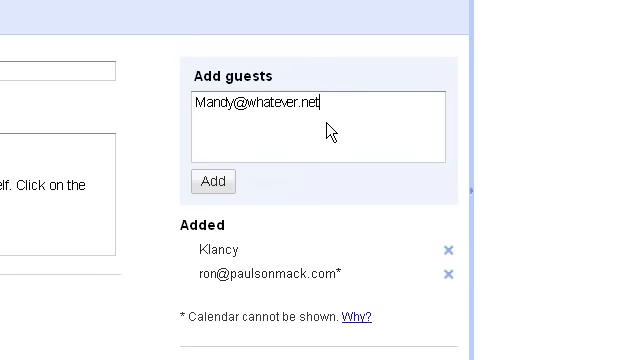
left_click(212, 181)
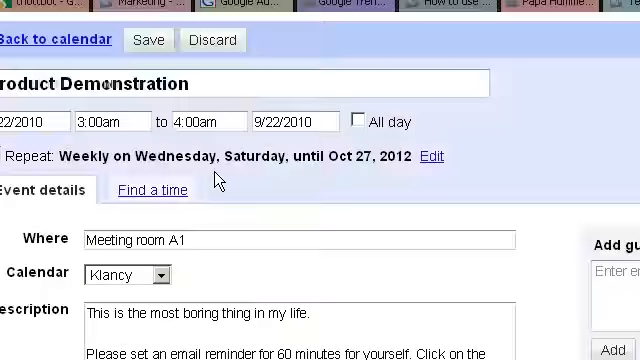
- Save the event and send invitations to the newly added guests
scroll("down", 3)
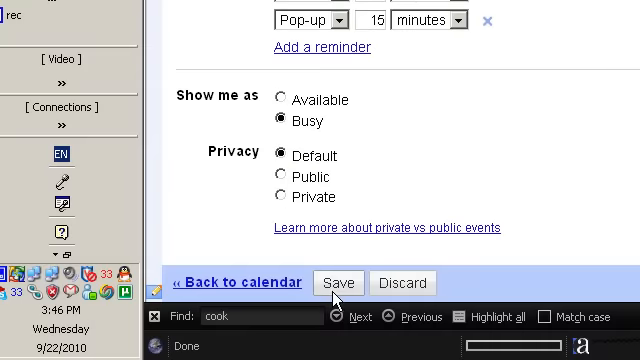
left_click(339, 282)
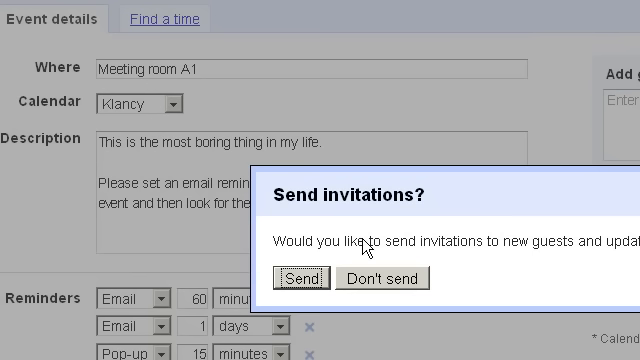
scroll("down", 3)
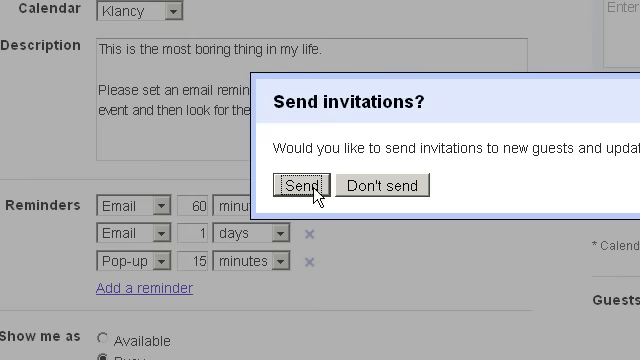
left_click(301, 185)
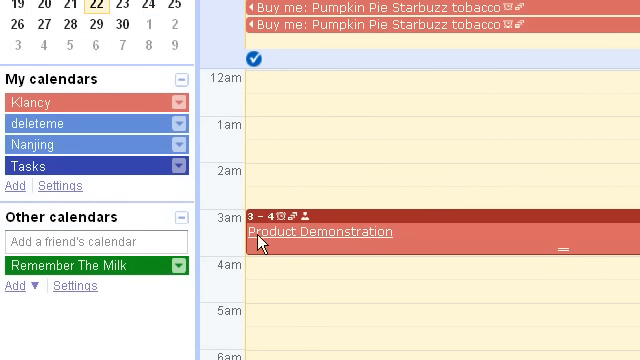
mouse_move(398, 240)
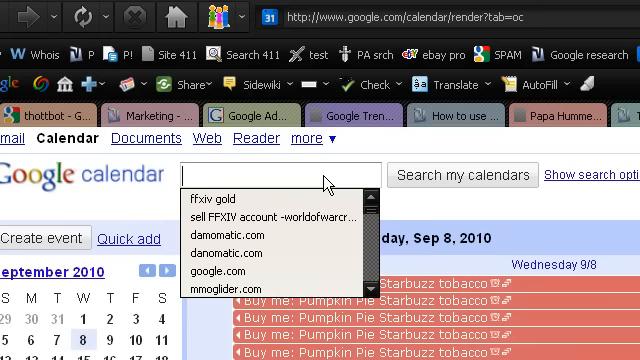
- Search my calendars for 'demonstration'
type("d")
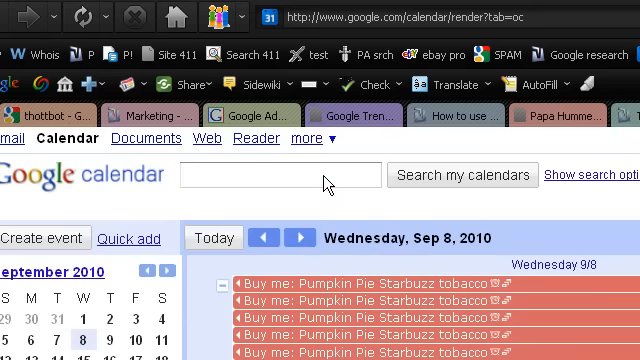
type("demonstration")
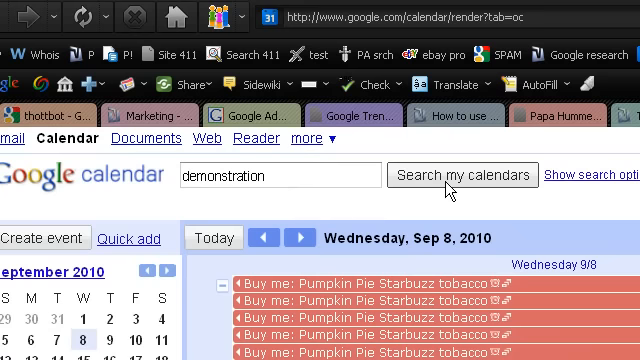
left_click(460, 175)
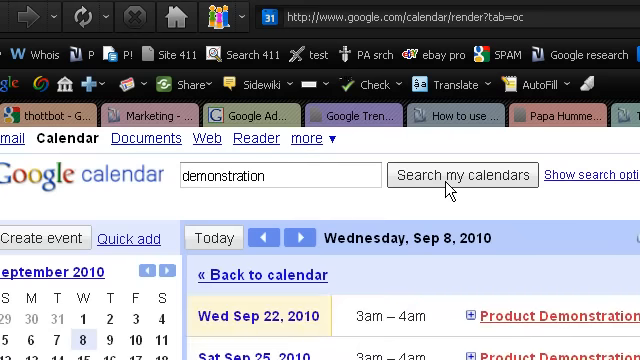
- Expand the Sep 22 Product Demonstration result from the search list
scroll("down", 3)
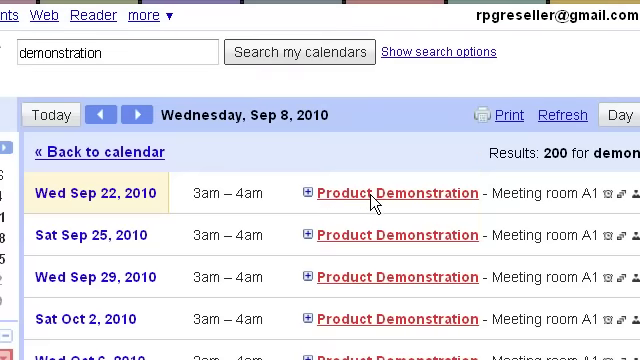
left_click(305, 192)
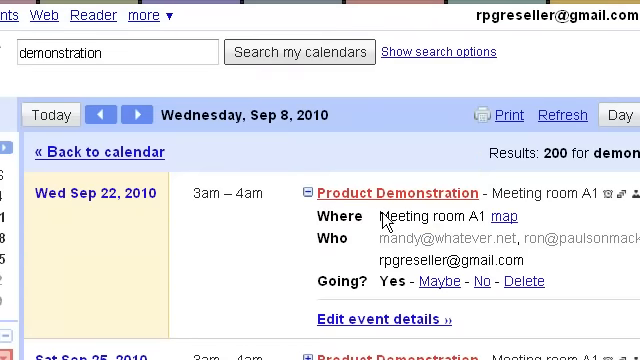
scroll("down", 3)
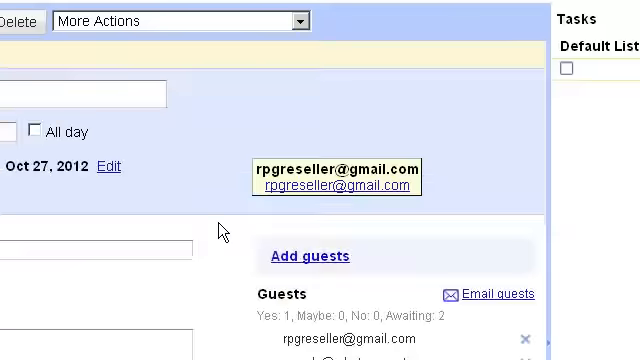
- Scroll down the recurring Product Demonstration event's details page
scroll("down", 3)
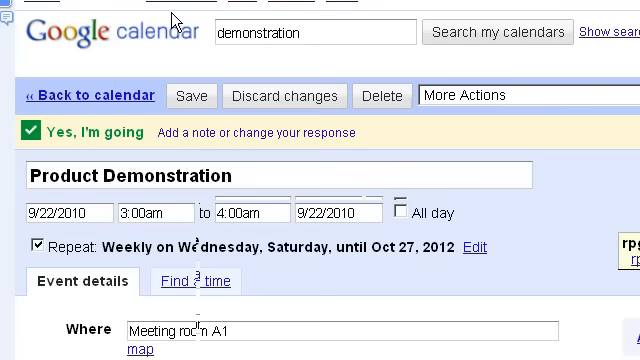
scroll("down", 3)
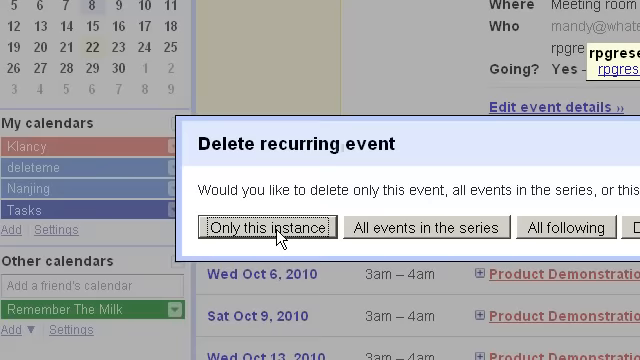
- Choose 'Only this instance' in the Delete recurring event dialog
left_click(267, 226)
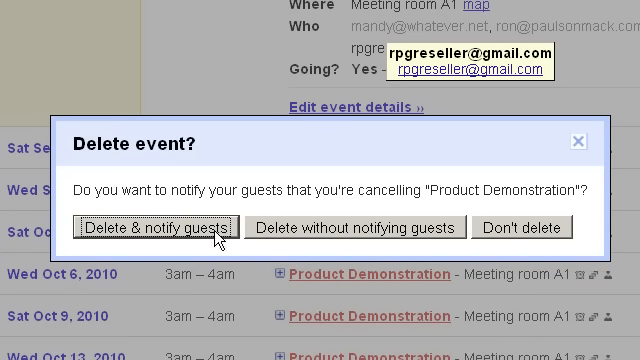
mouse_move(358, 232)
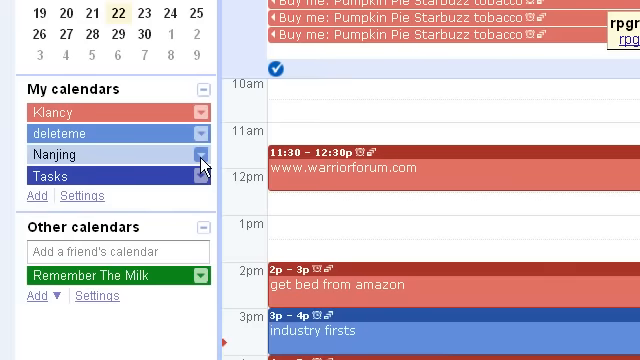
- Show the options menu and colour palette for the Nanjing calendar under My calendars
left_click(203, 154)
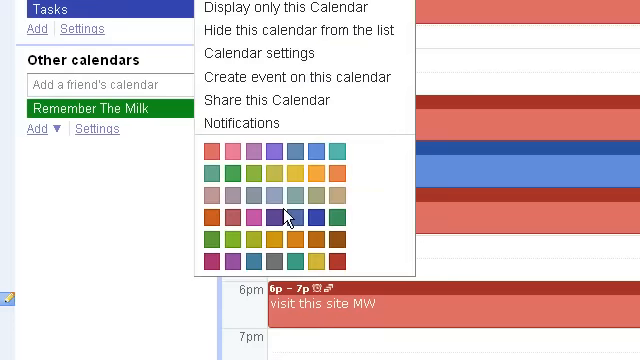